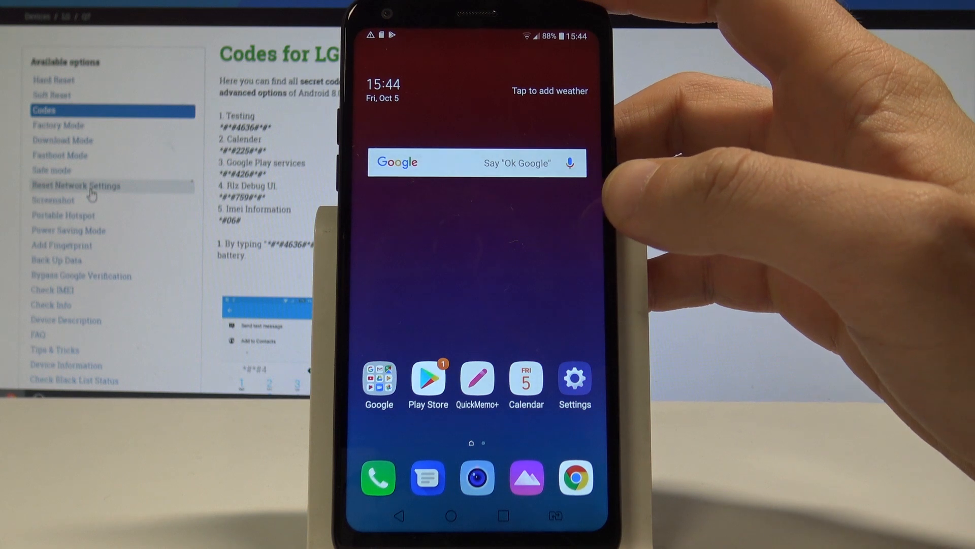
# Review the software version and hardware details under Settings > About phone
pyautogui.click(573, 377)
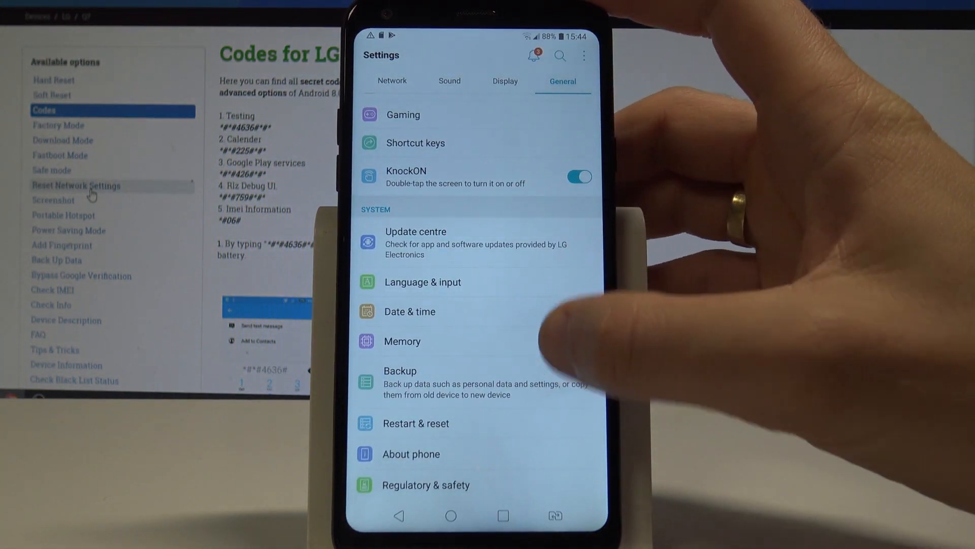
pyautogui.click(411, 453)
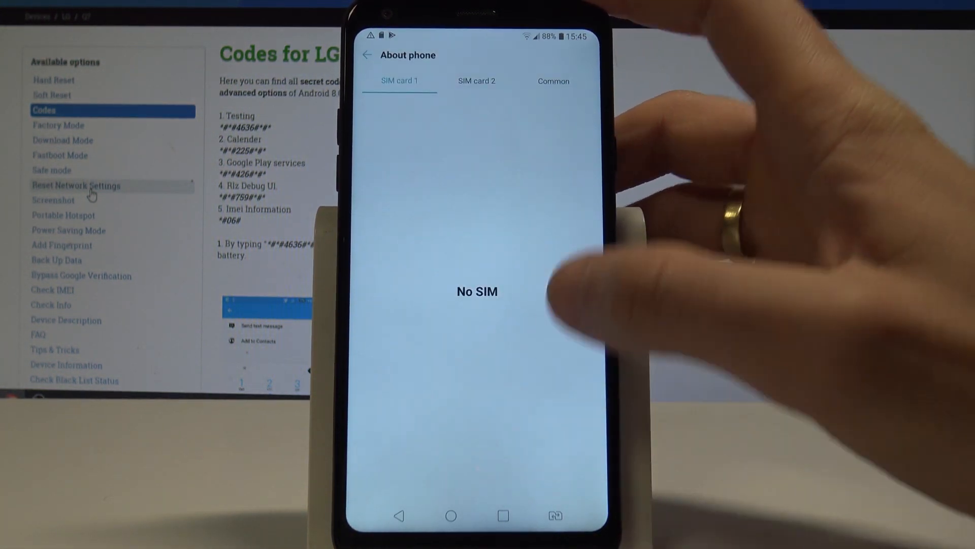
pyautogui.click(554, 82)
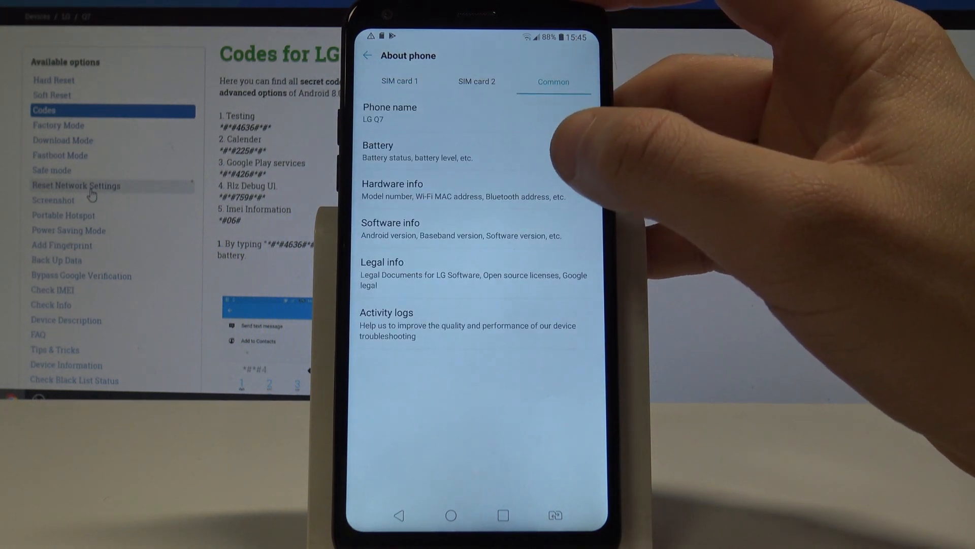
pyautogui.click(390, 222)
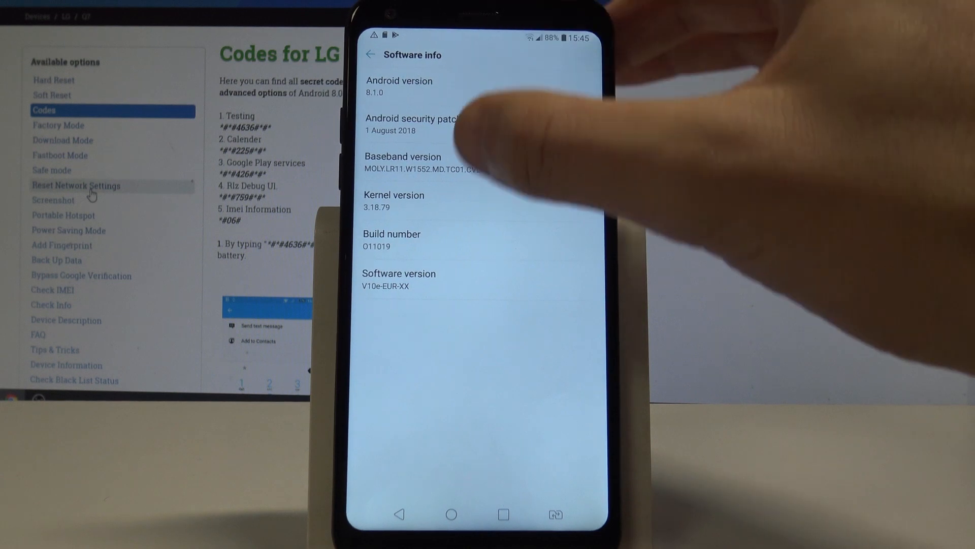
pyautogui.click(371, 55)
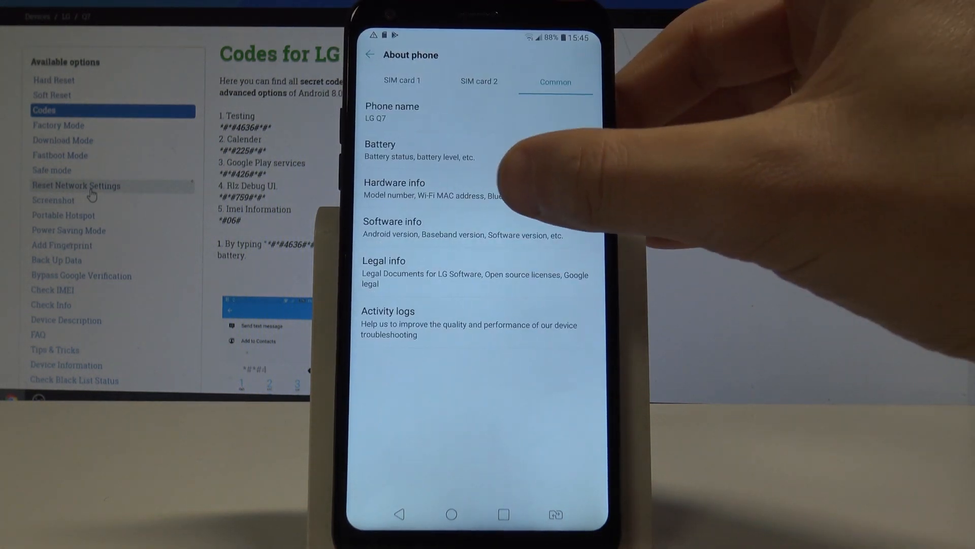
pyautogui.click(394, 188)
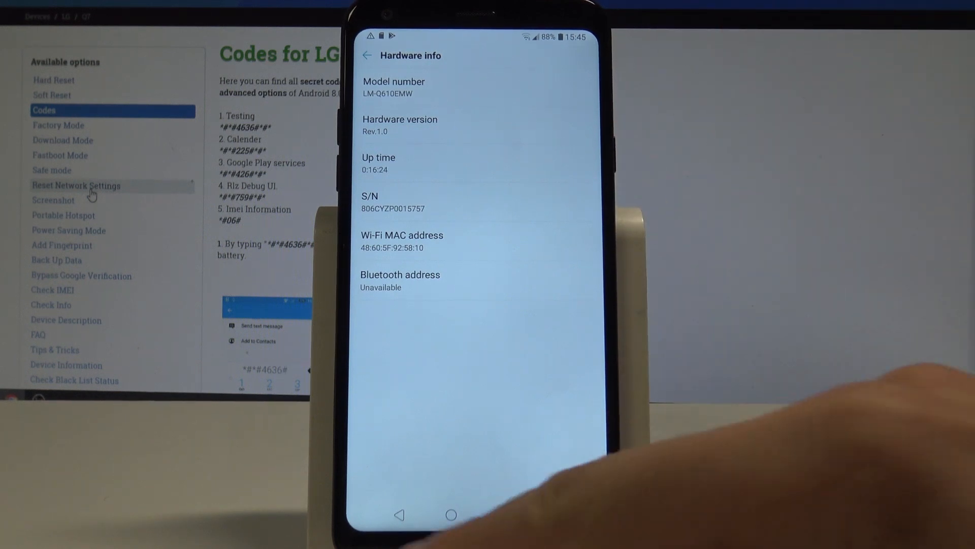
# From the home screen, dial *#546368#*610# in the Phone dialer
pyautogui.click(450, 515)
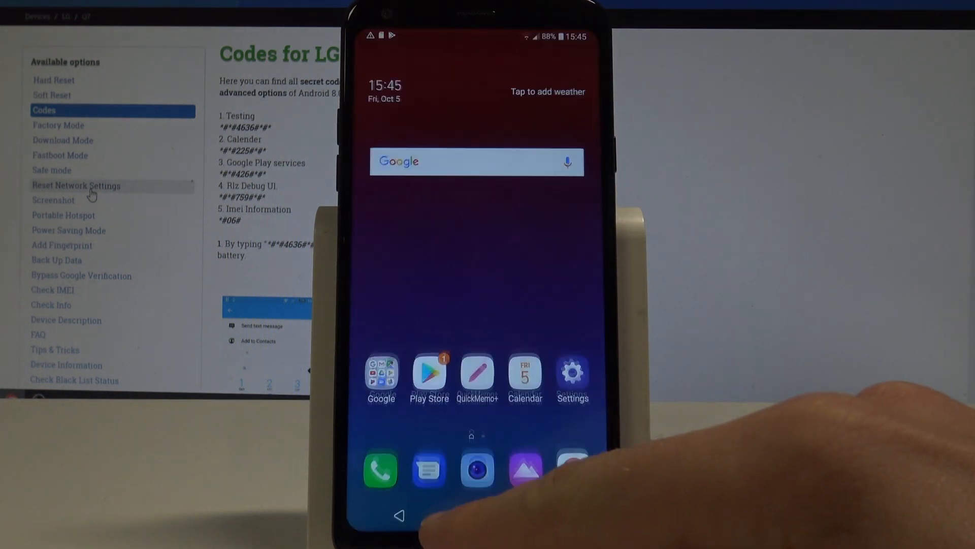
pyautogui.click(380, 470)
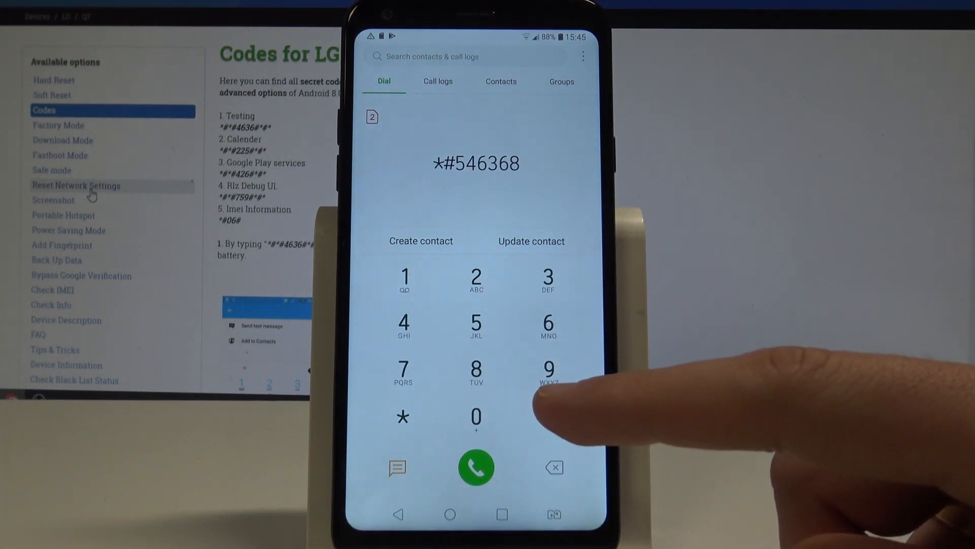
pyautogui.click(403, 416)
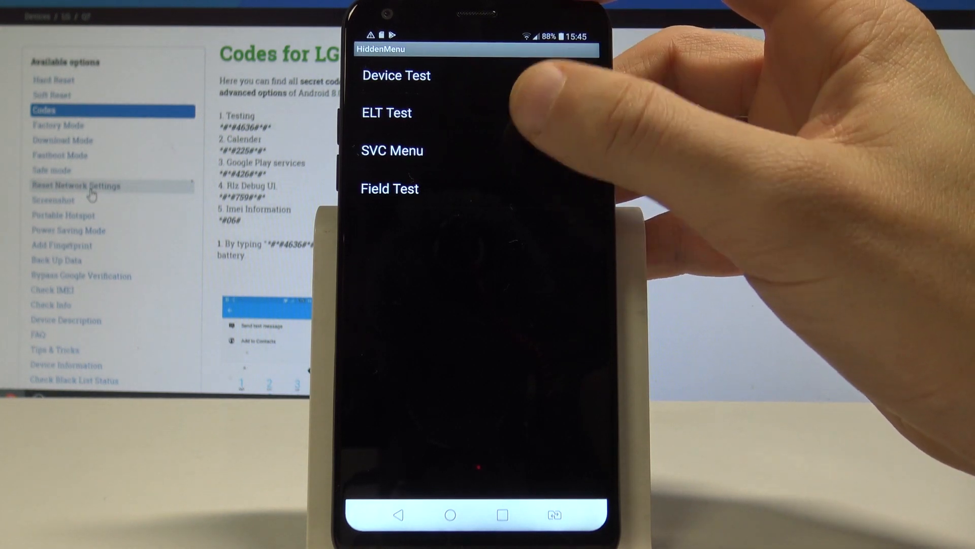
# Start Device Test and mark the sound, vibrator and next tests as PASS
pyautogui.click(395, 75)
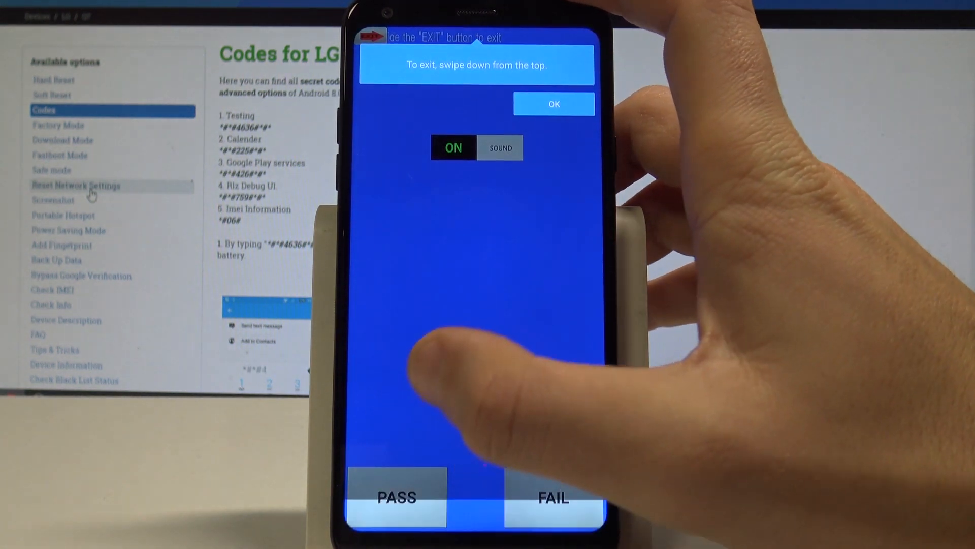
pyautogui.click(552, 103)
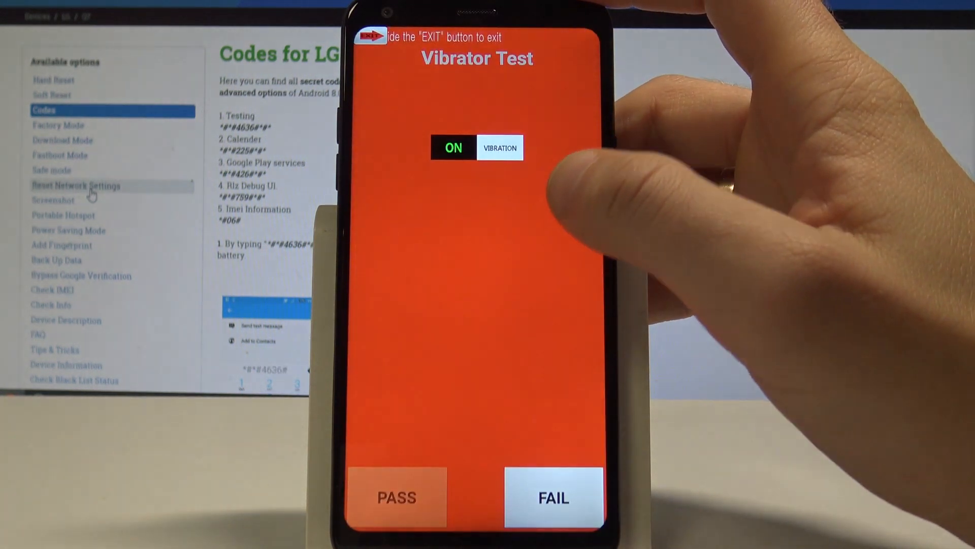
pyautogui.click(395, 497)
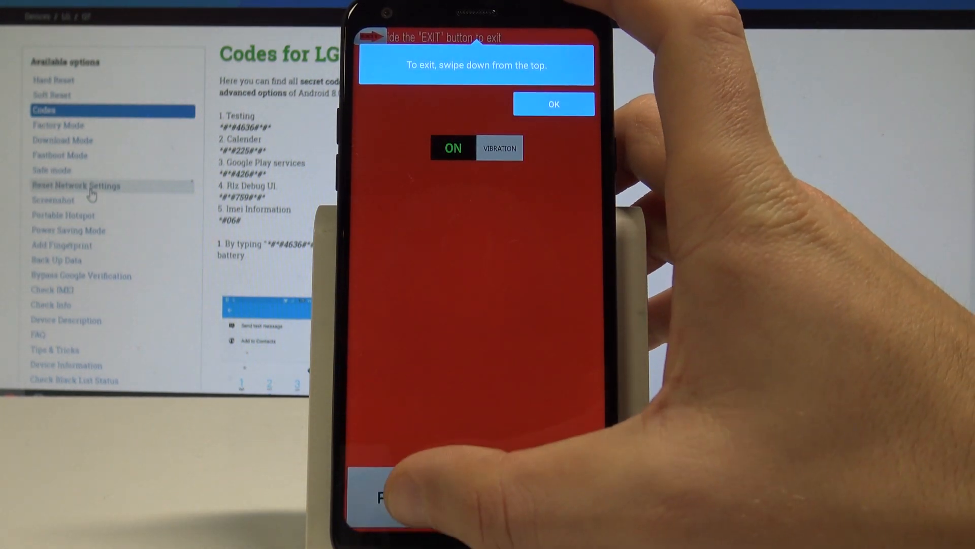
pyautogui.click(553, 104)
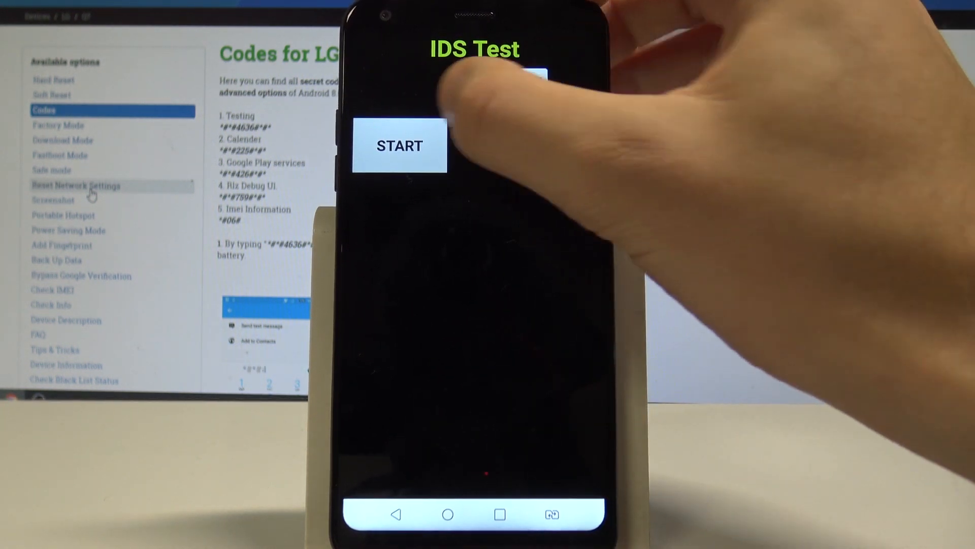
# Start the IDS test, dismiss the exit notice, and leave the ELT Test screen
pyautogui.click(400, 146)
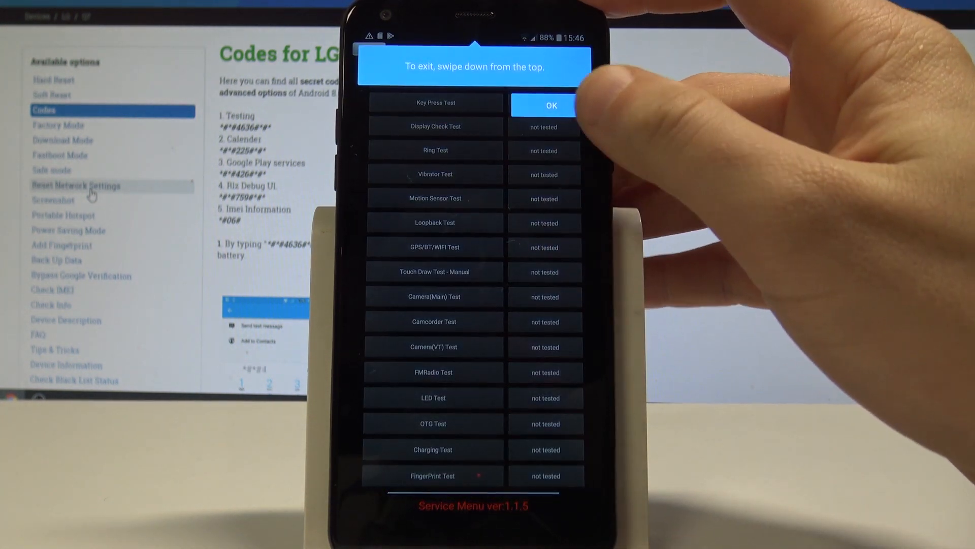
pyautogui.click(542, 105)
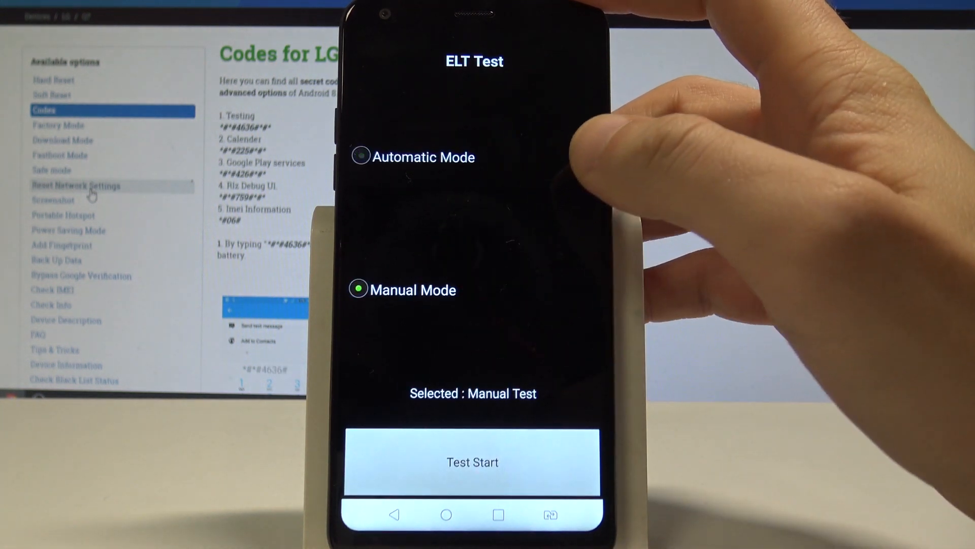
pyautogui.click(472, 462)
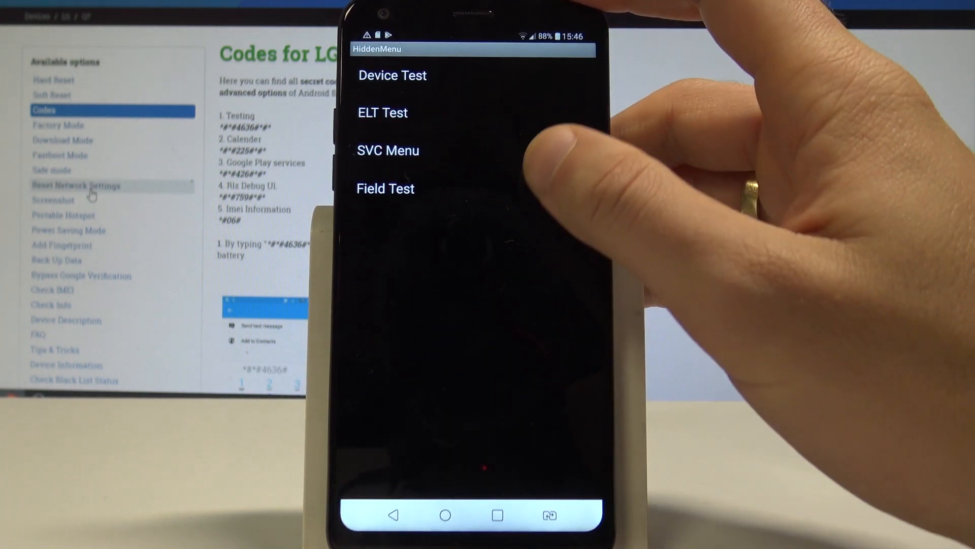
# Open SVC Menu with its version info, logging and factory reset tools
pyautogui.click(387, 150)
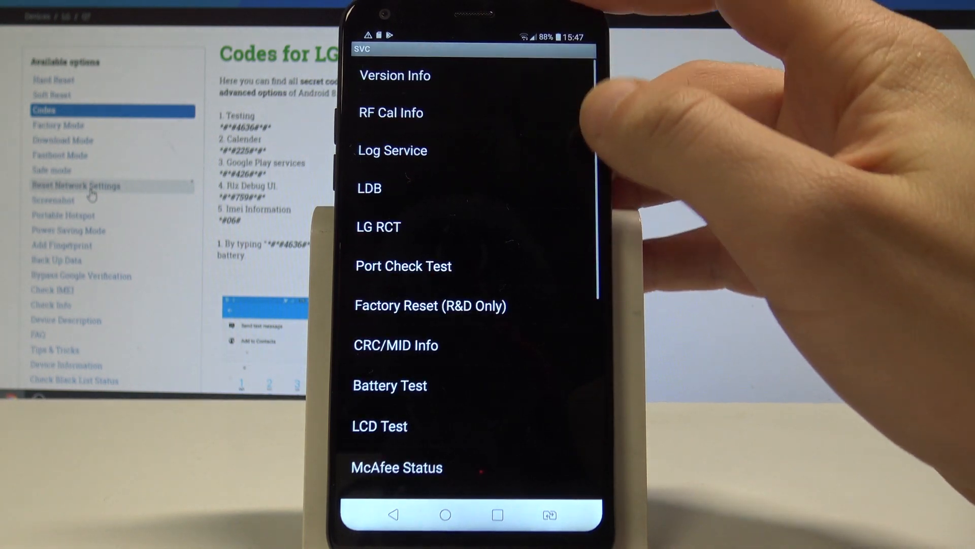
# View Version Info, scroll to Motion Sensor Calibration, then return to home
pyautogui.click(395, 76)
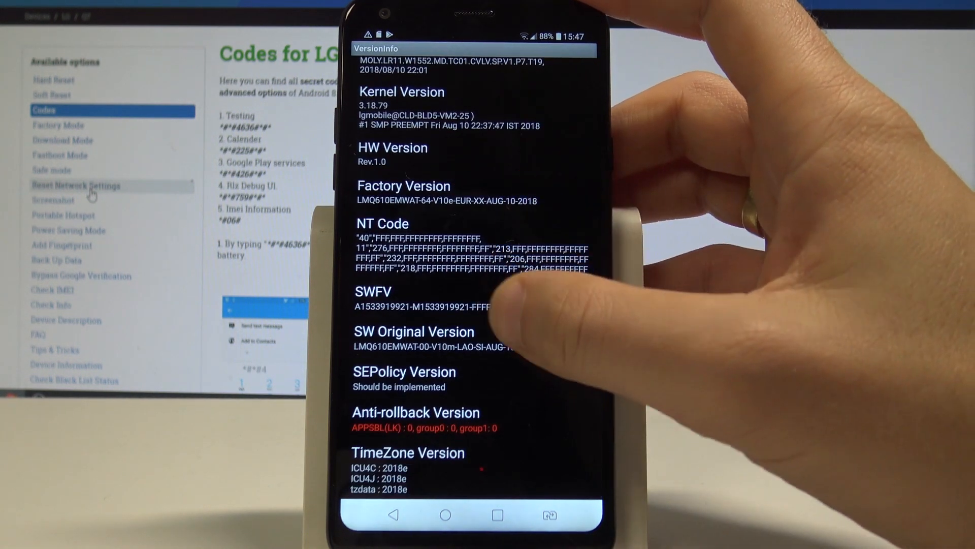
pyautogui.scroll(-3)
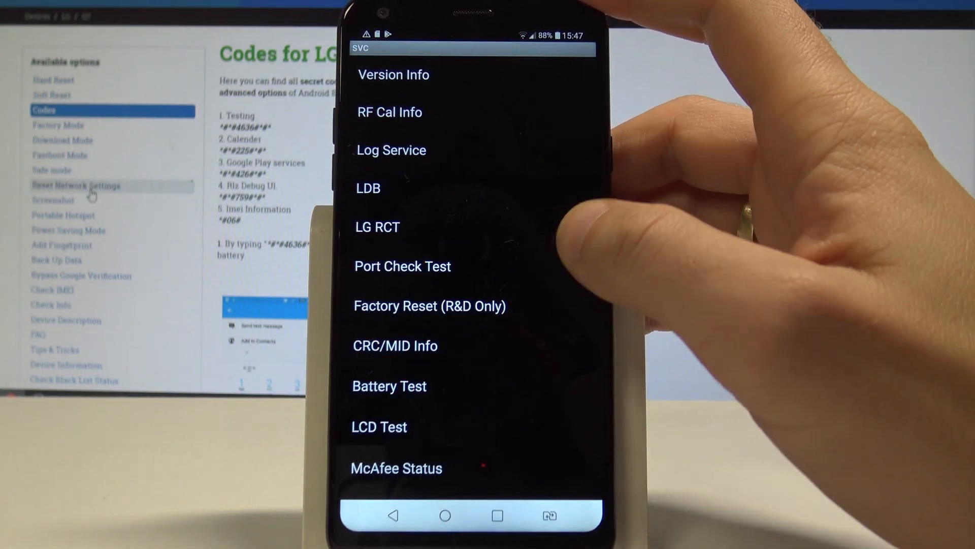
pyautogui.scroll(-3)
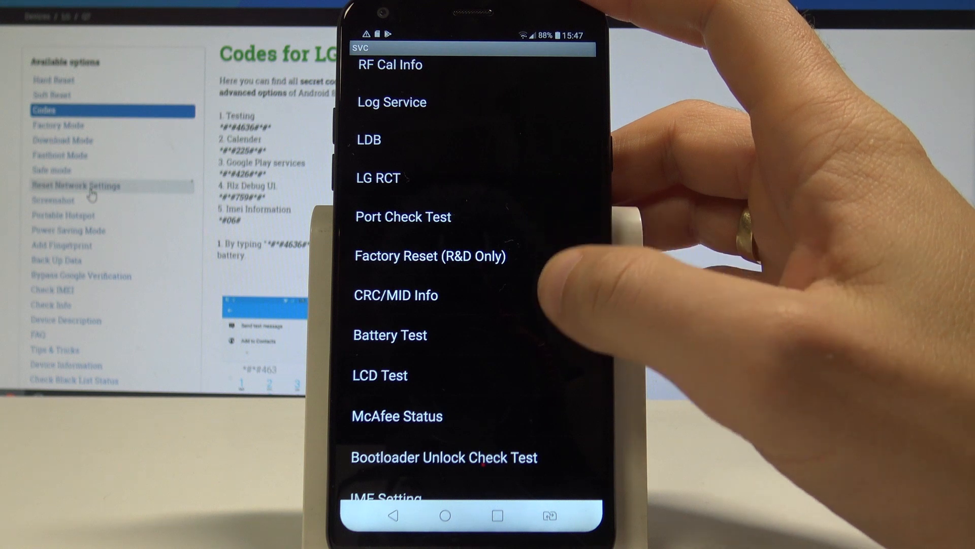
pyautogui.scroll(-3)
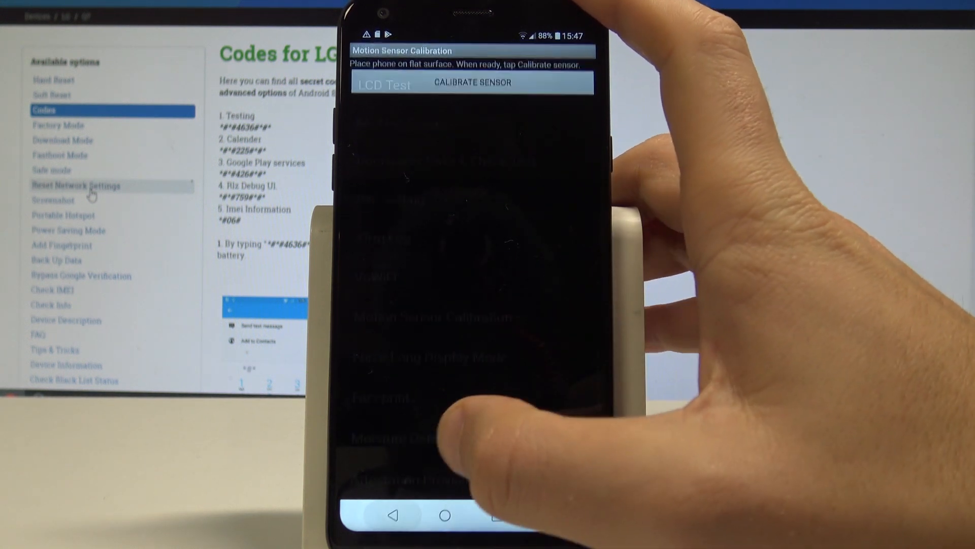
pyautogui.click(444, 515)
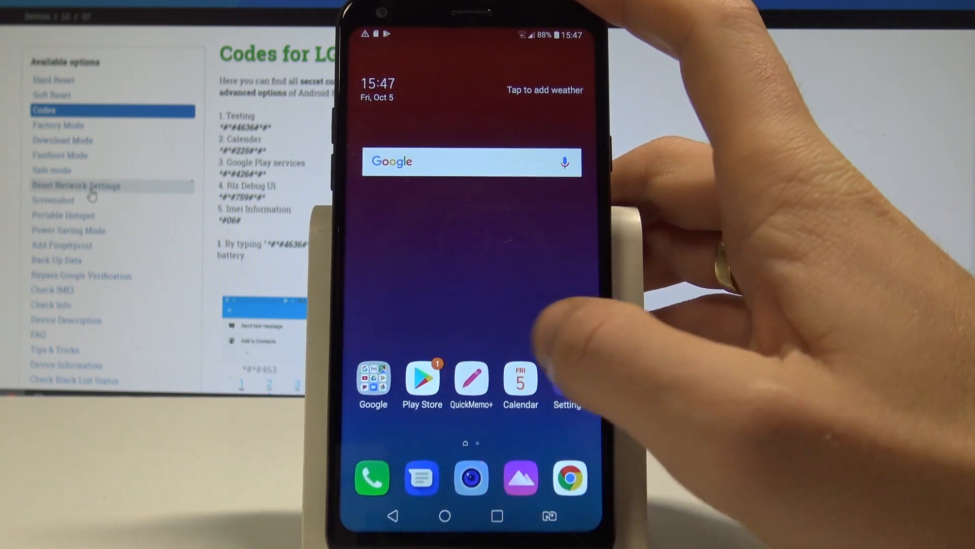
# Open the dialer and enter *#546368#*610# again
pyautogui.click(567, 379)
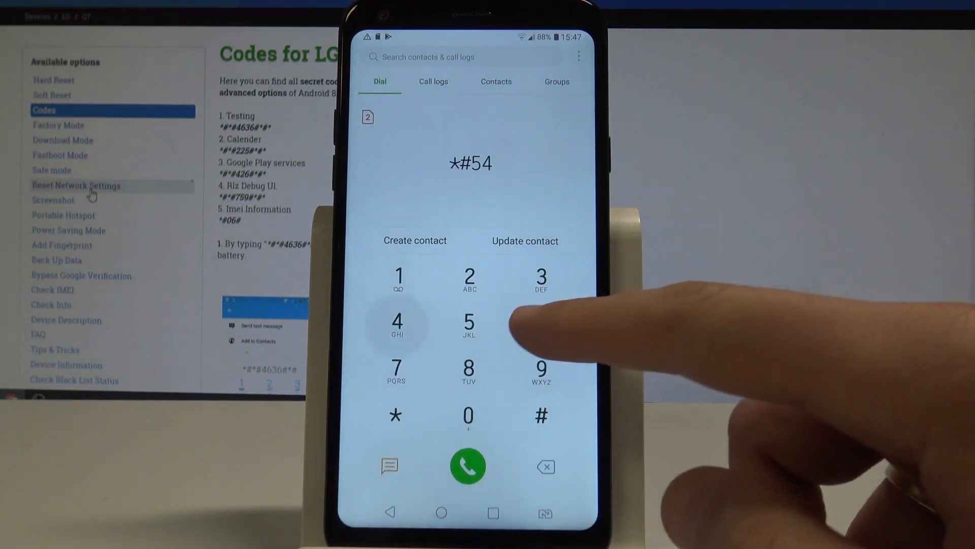
pyautogui.click(541, 323)
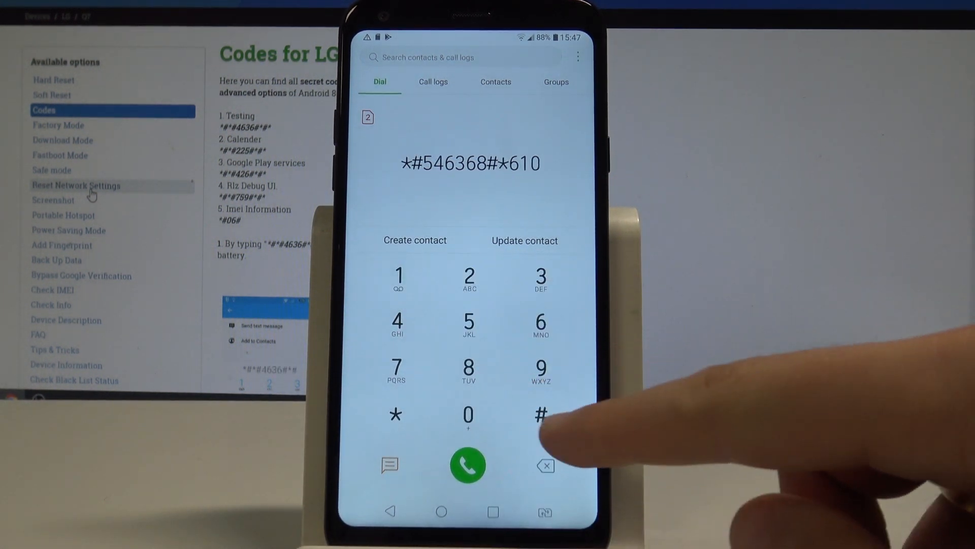
pyautogui.click(468, 466)
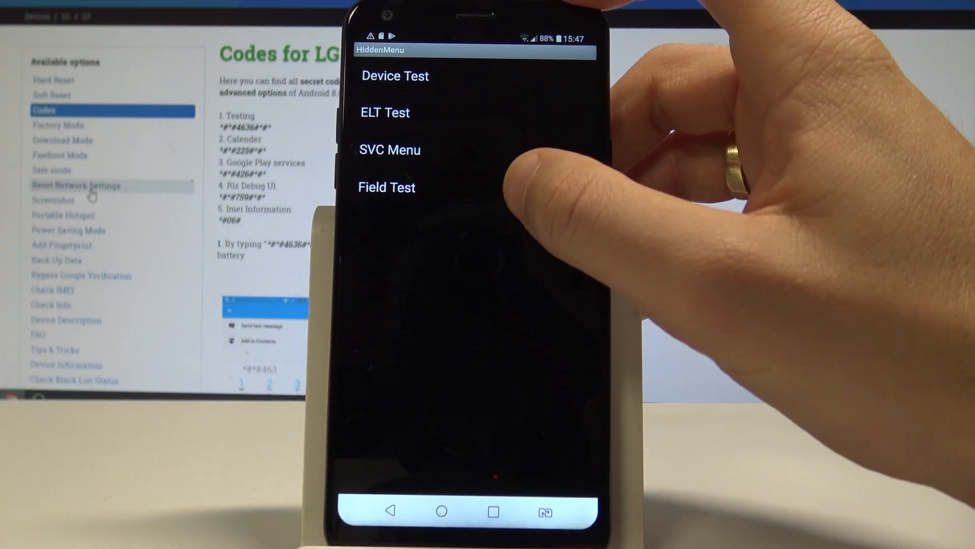
# Open Field Test, scroll to SIM Info, and show SIM 1's network details
pyautogui.click(387, 188)
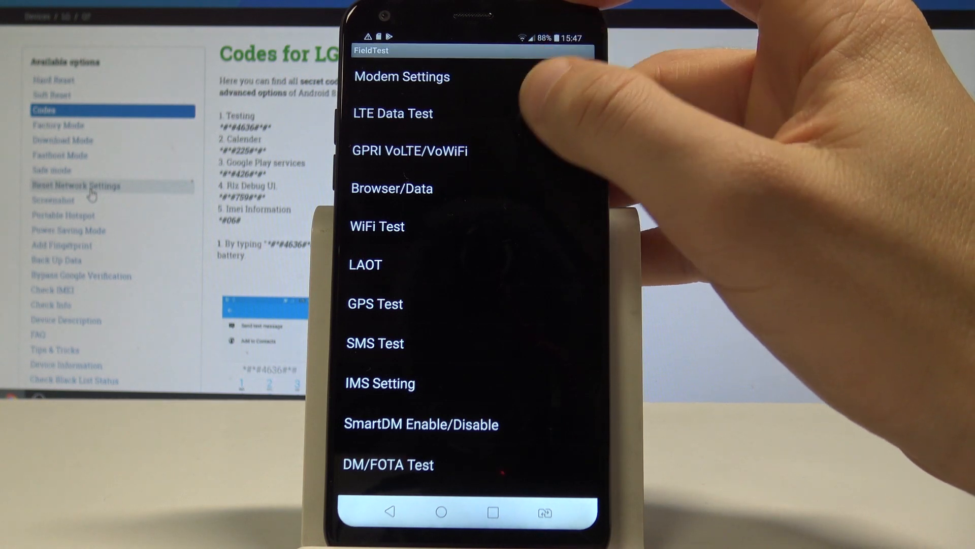
pyautogui.scroll(-3)
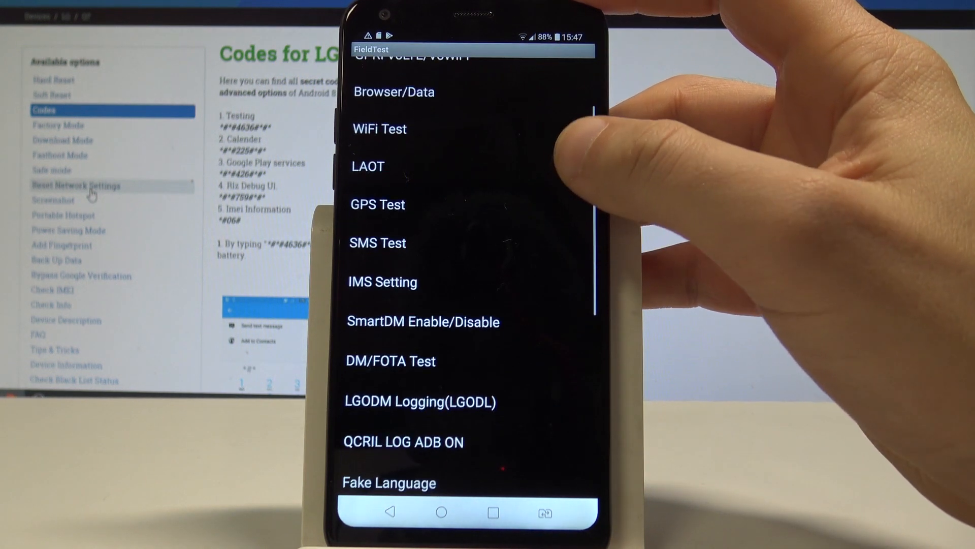
pyautogui.scroll(-3)
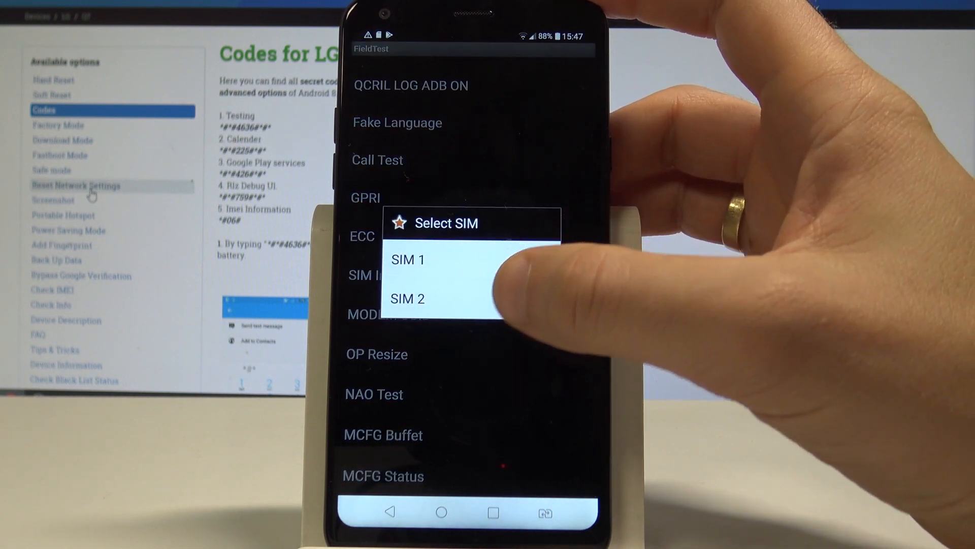
pyautogui.click(408, 260)
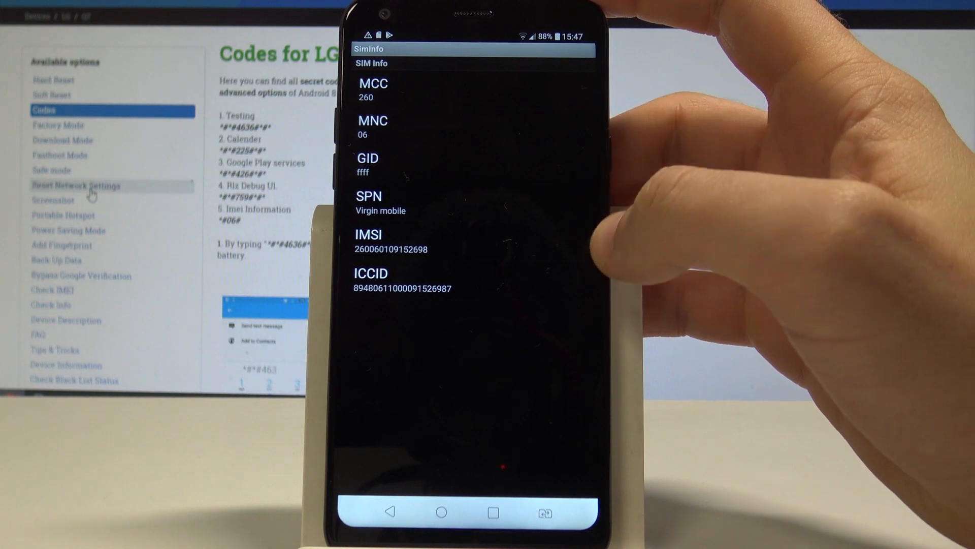